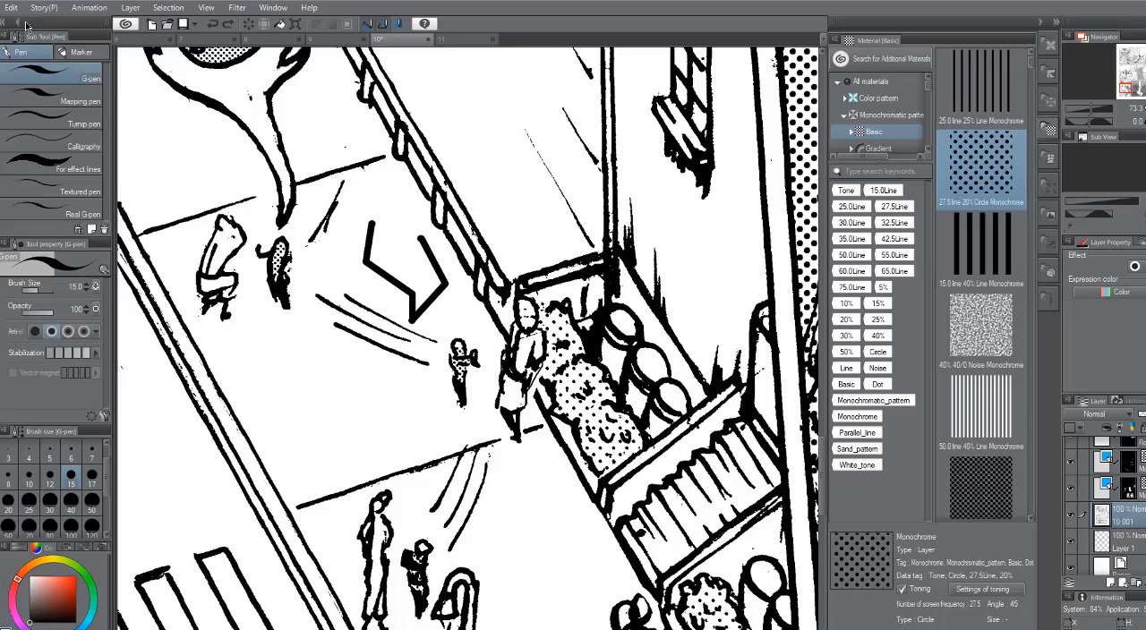
# Zoom out to the whole upper page and browse the Saturated line effect materials
pyautogui.click(11, 7)
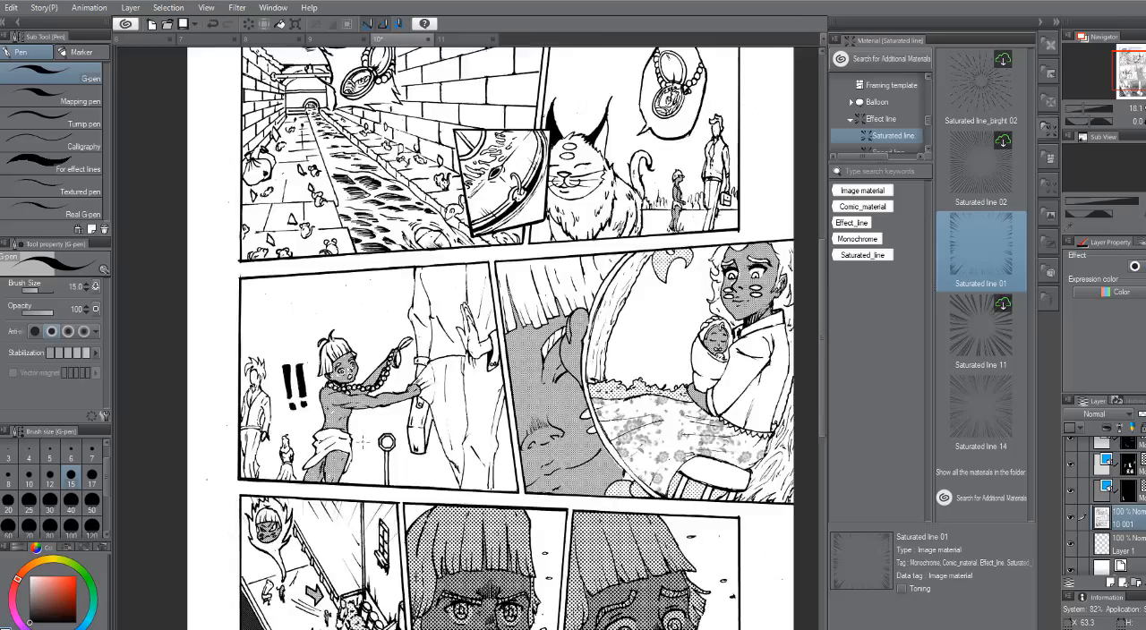
# Select the boy-tugging-coat panel's area with the Magic wand (From all layers)
pyautogui.click(168, 7)
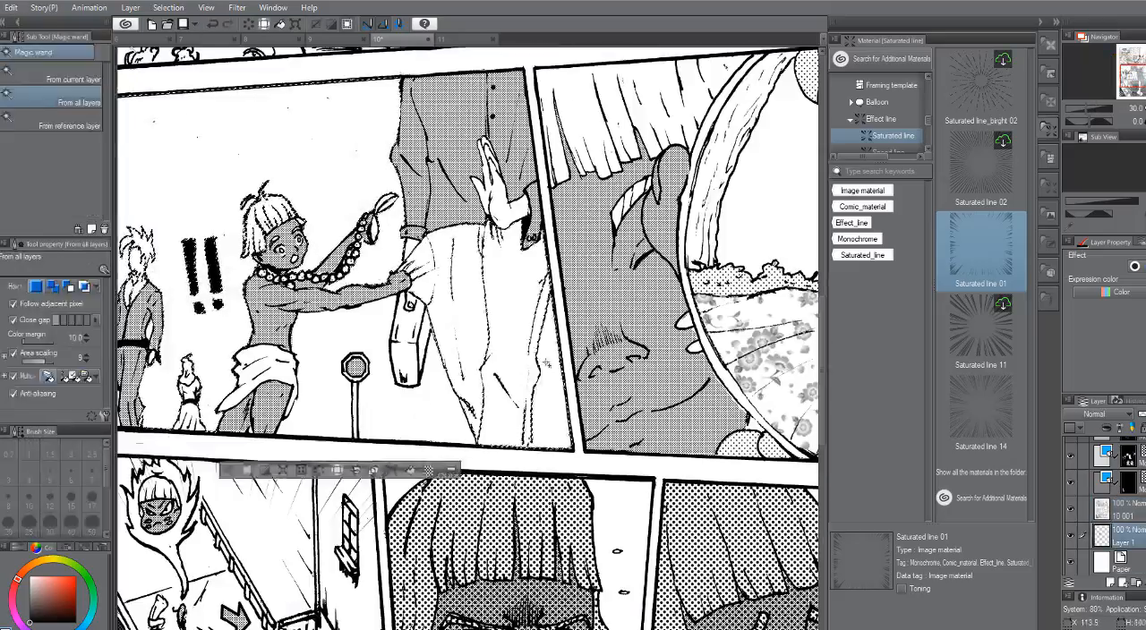
pyautogui.scroll(-3)
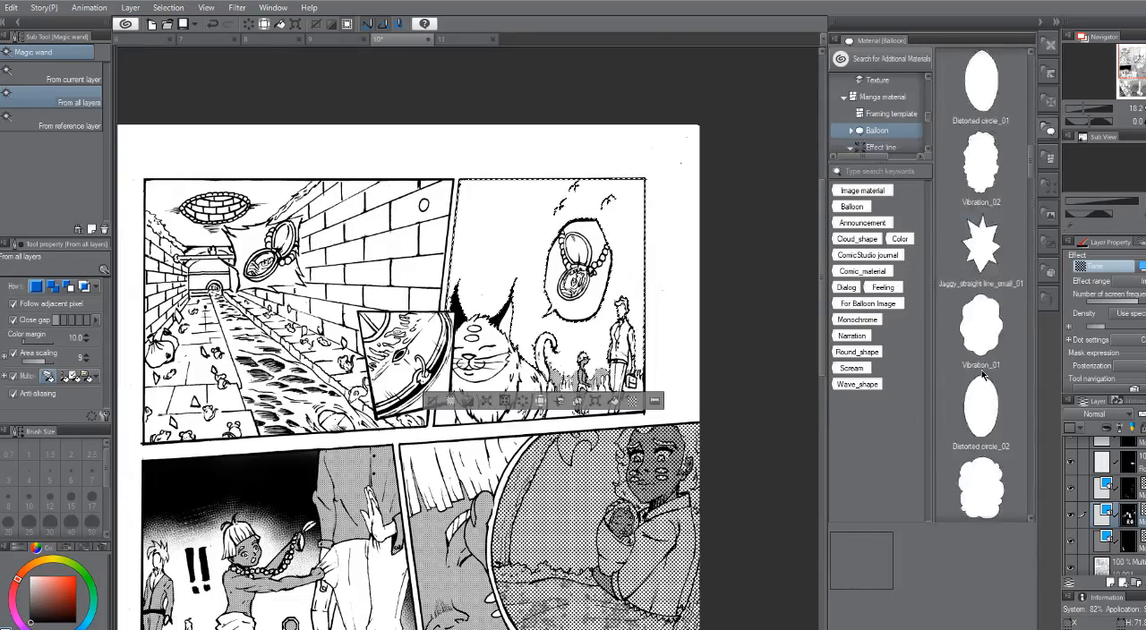
# Place the MM08-cloud 45 background in the cat panel's sky and confirm transform
pyautogui.click(882, 121)
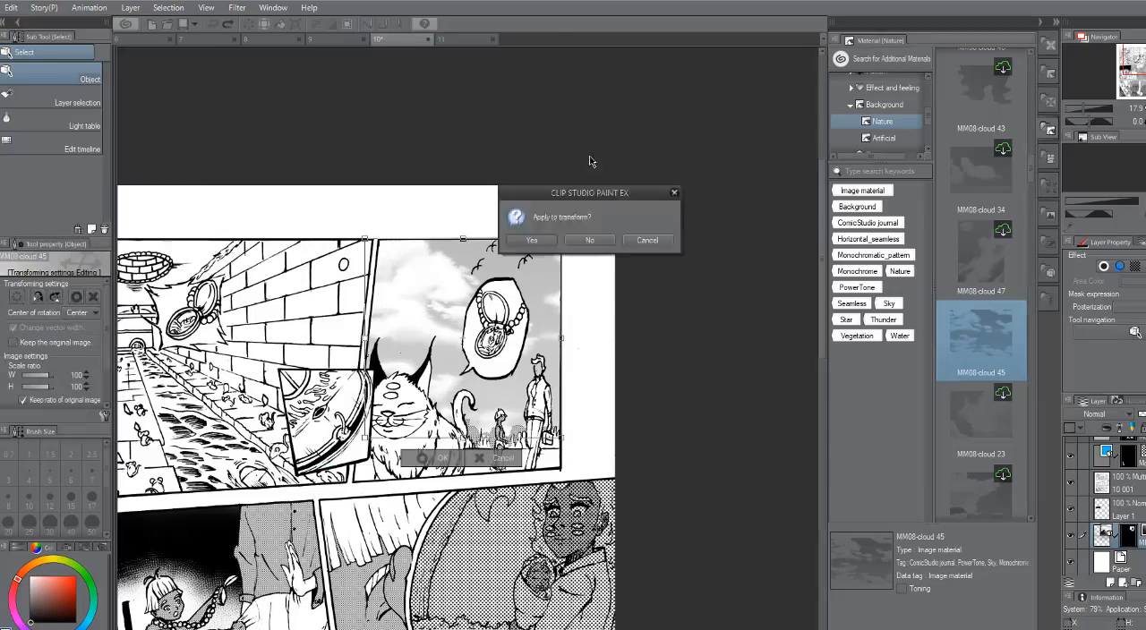
pyautogui.click(531, 240)
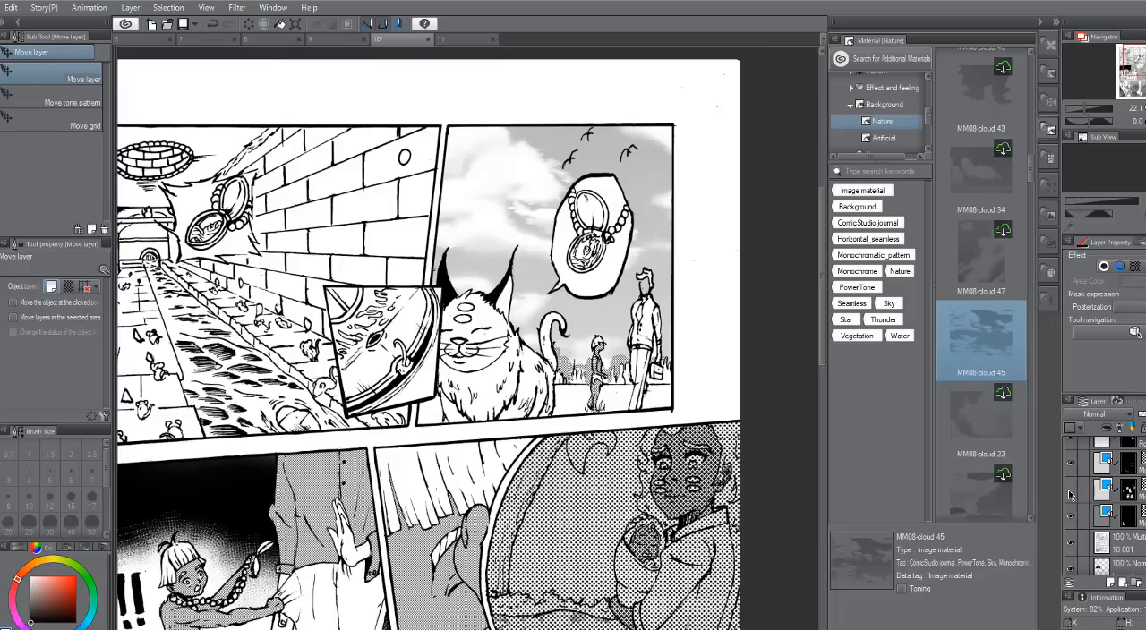
# Add a Saturated line material layer, then browse Effect line > Speed line materials
pyautogui.click(12, 7)
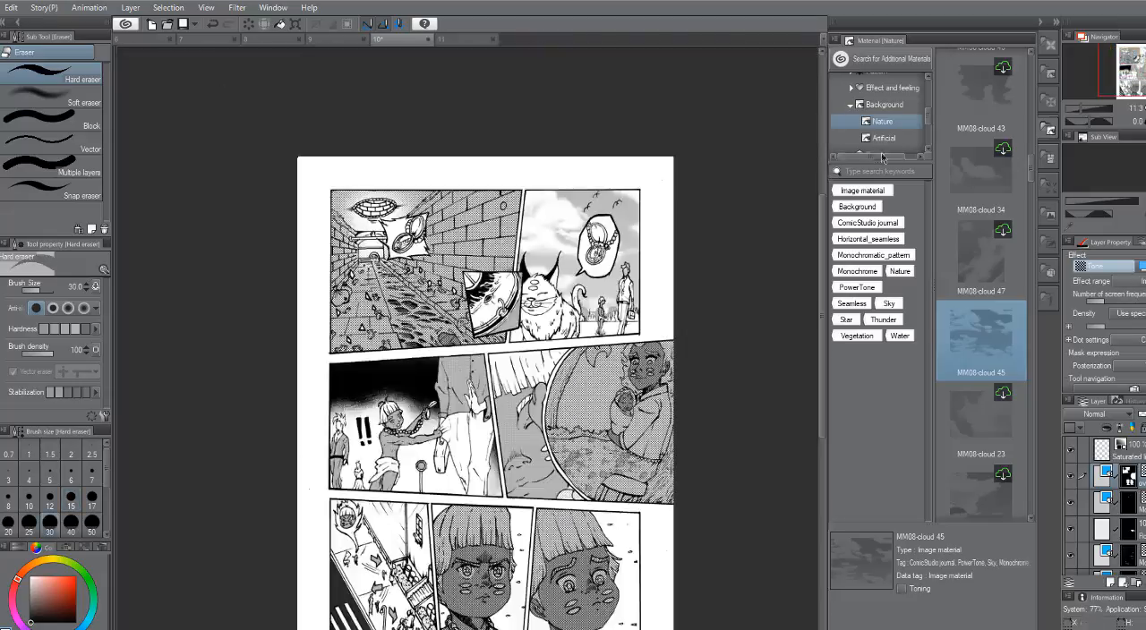
pyautogui.click(880, 117)
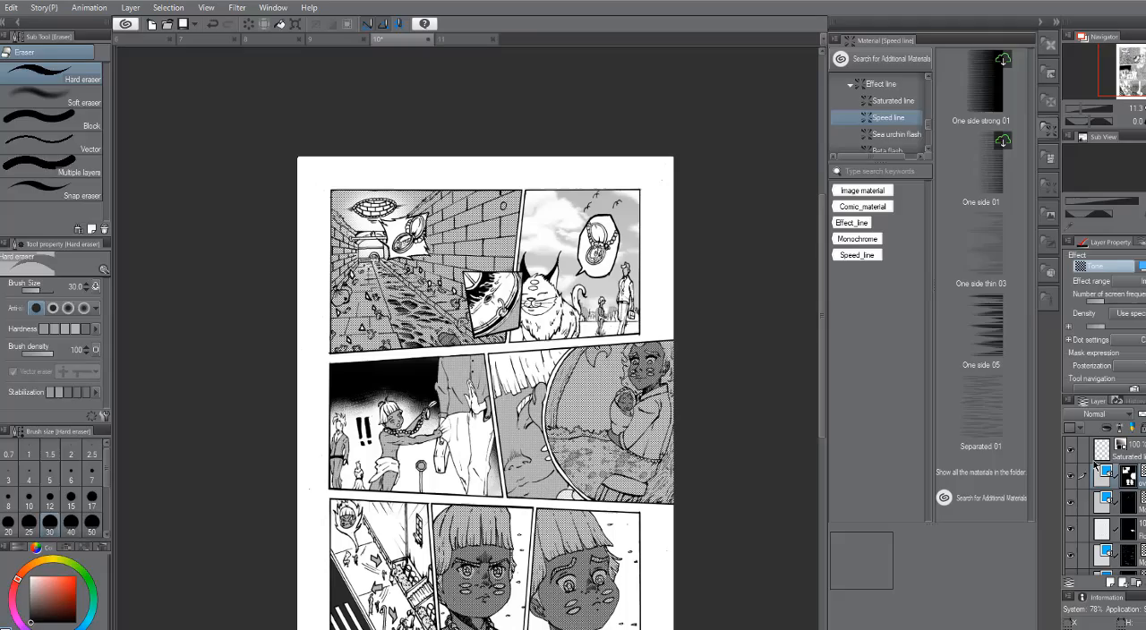